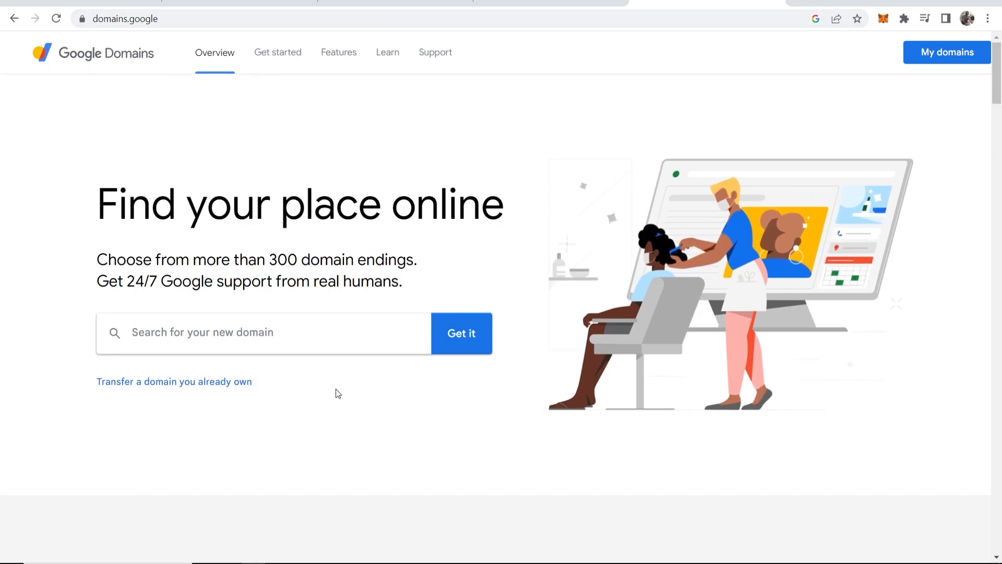
pyautogui.moveTo(190, 361)
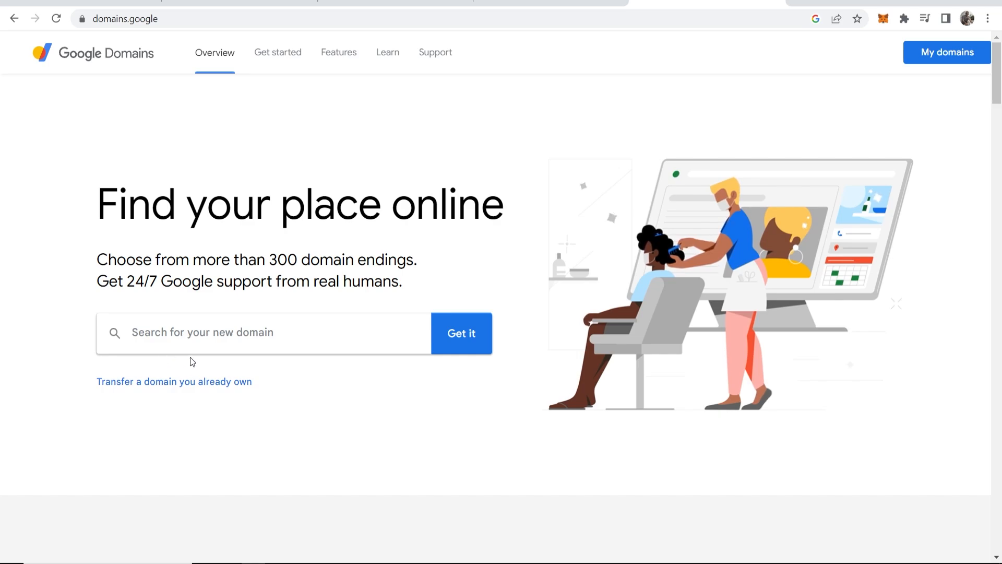
# Search Google Domains for the name tutorialguideonyoutube.
pyautogui.write('tutorialguideonyoutube.com')
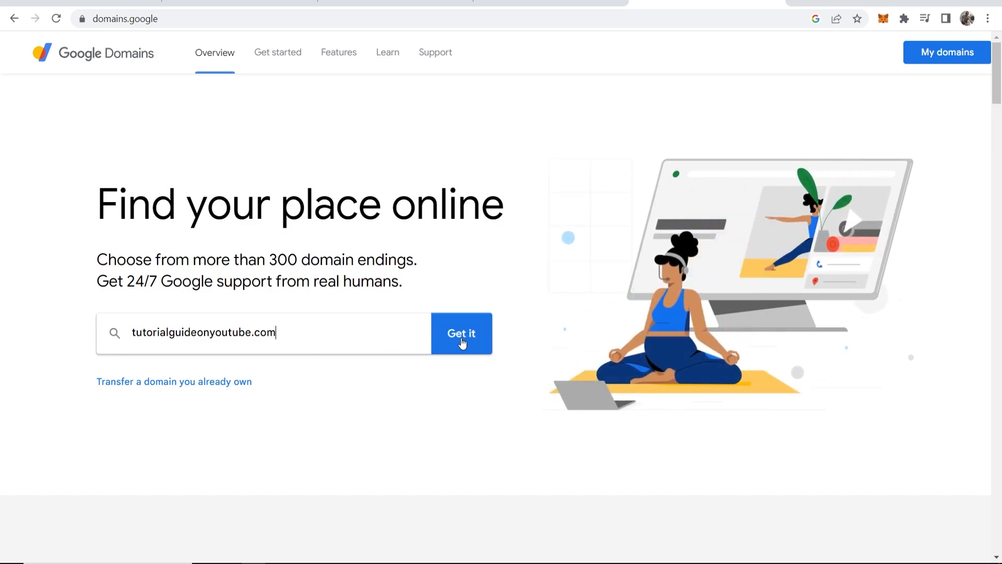
pyautogui.click(462, 333)
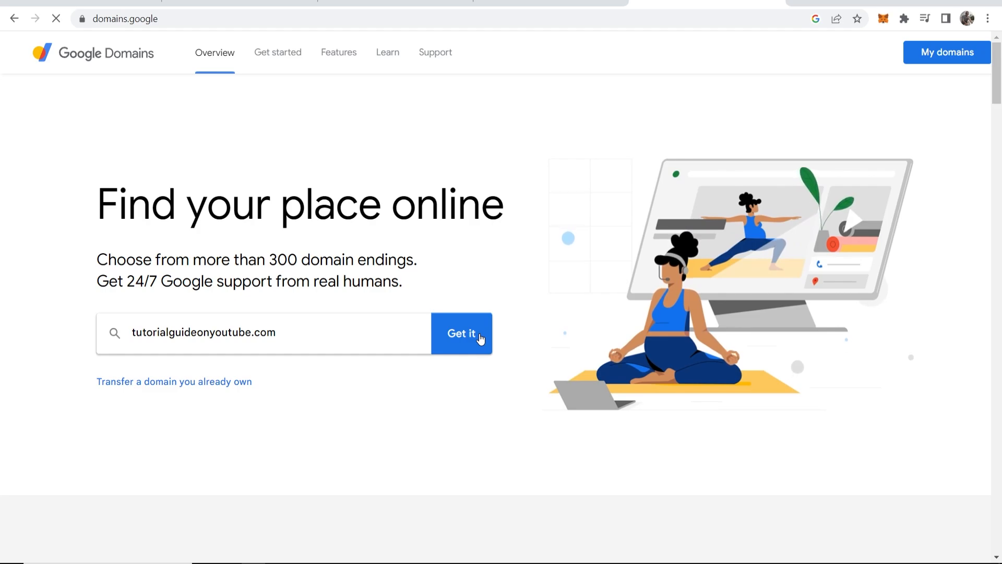
# Review results: tutorialguideonyoutube.com available at £10/year, plus other endings and suggestions.
pyautogui.click(462, 333)
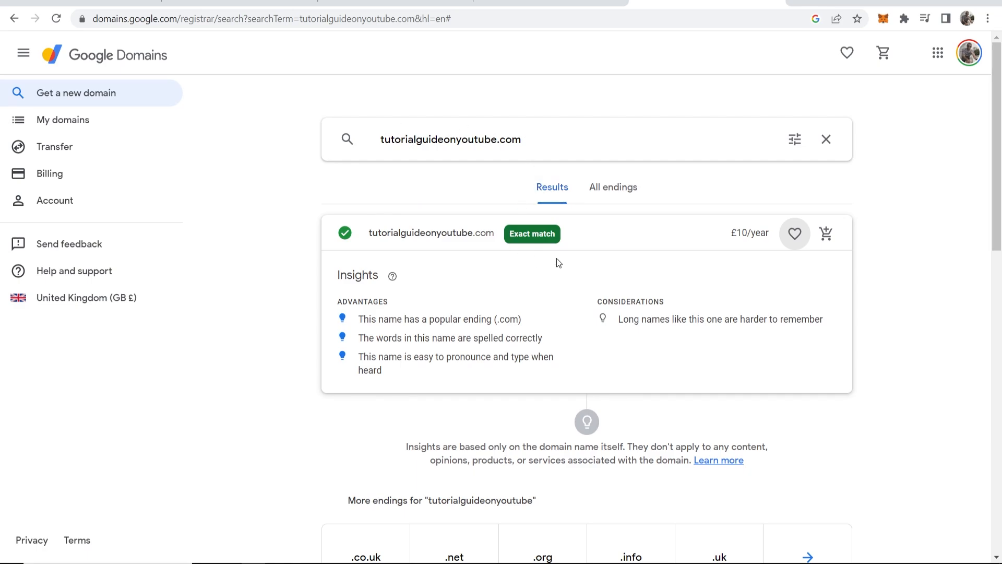
pyautogui.moveTo(520, 294)
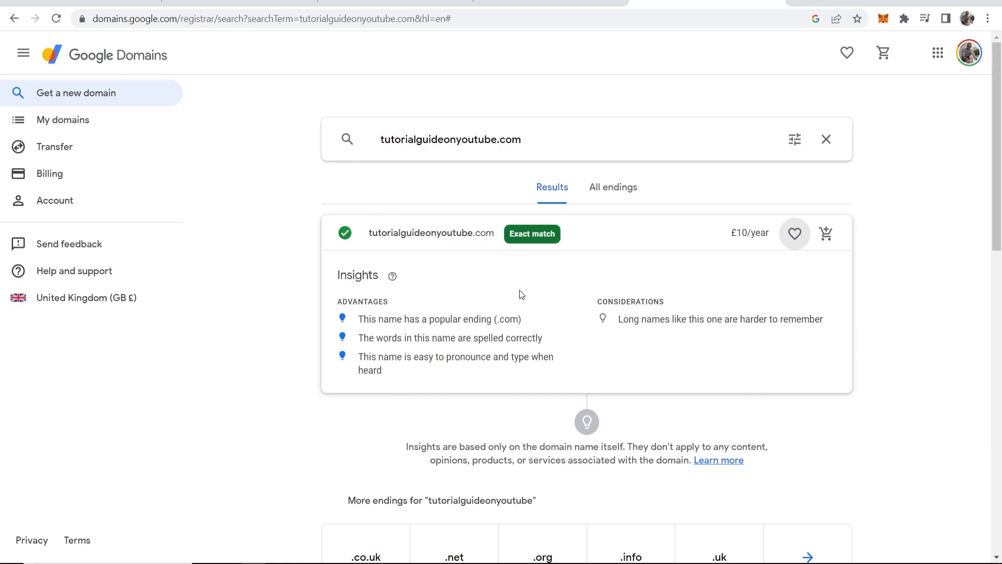
pyautogui.scroll(-3)
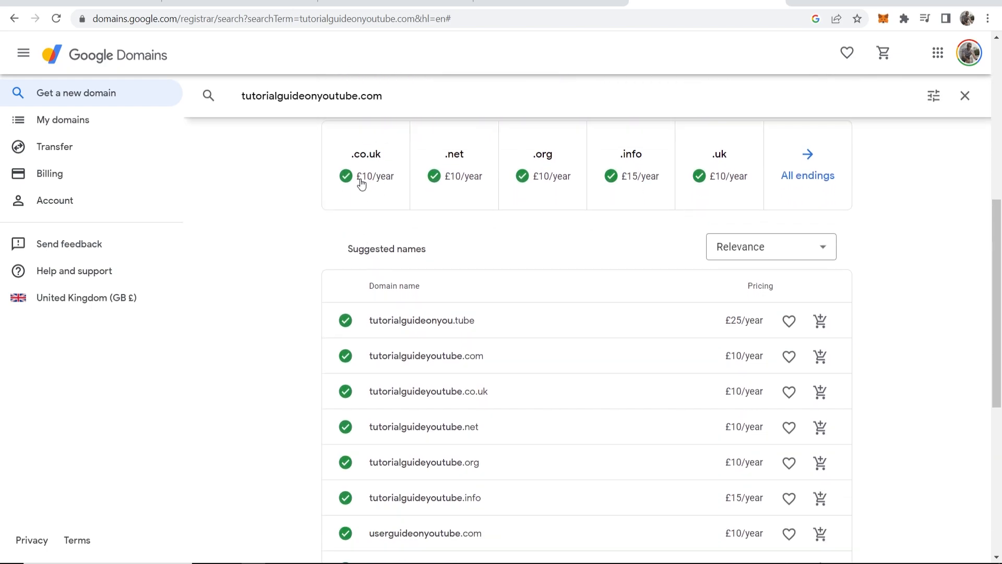
pyautogui.moveTo(565, 164)
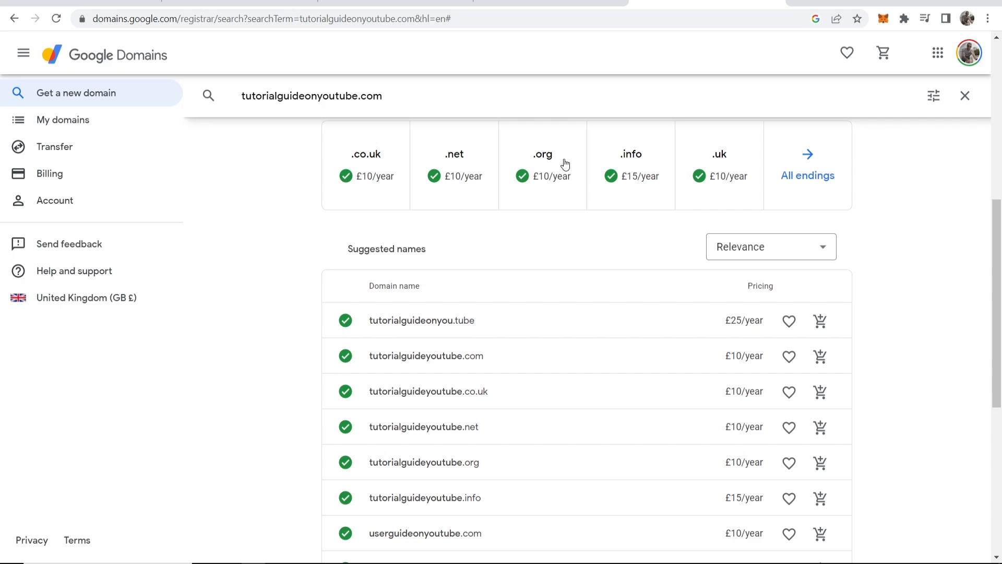
pyautogui.moveTo(607, 288)
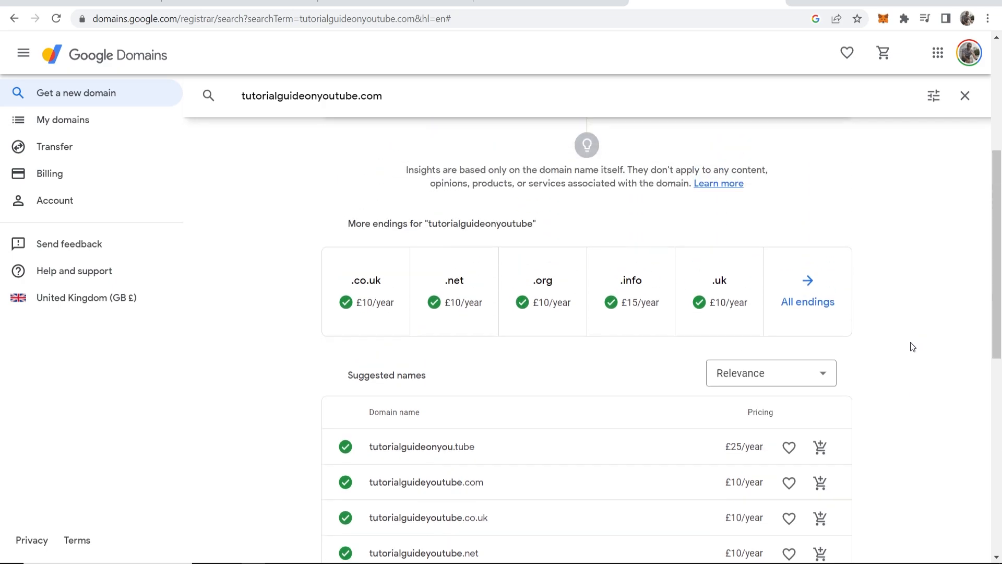
pyautogui.scroll(3)
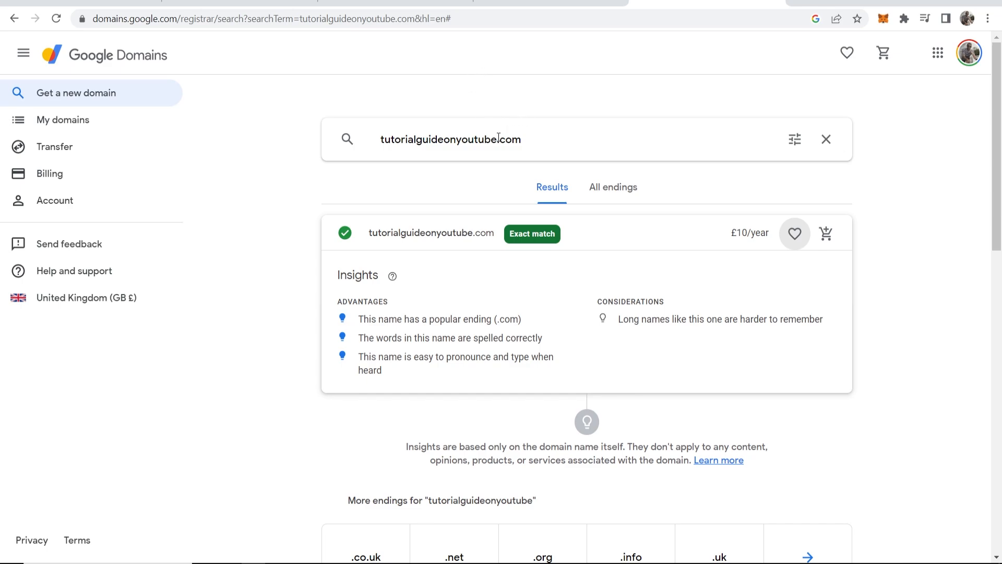
pyautogui.doubleClick(509, 139)
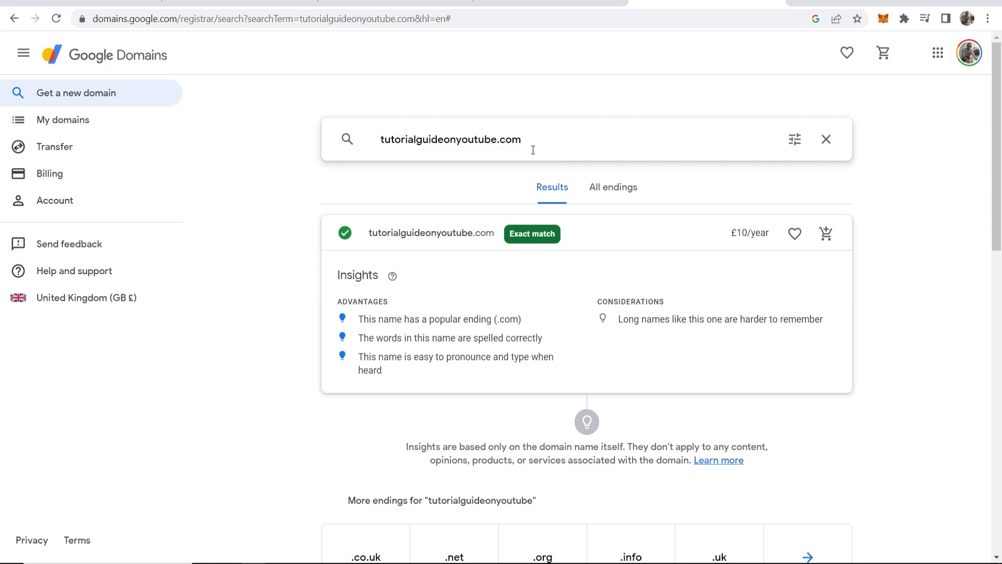
pyautogui.moveTo(530, 167)
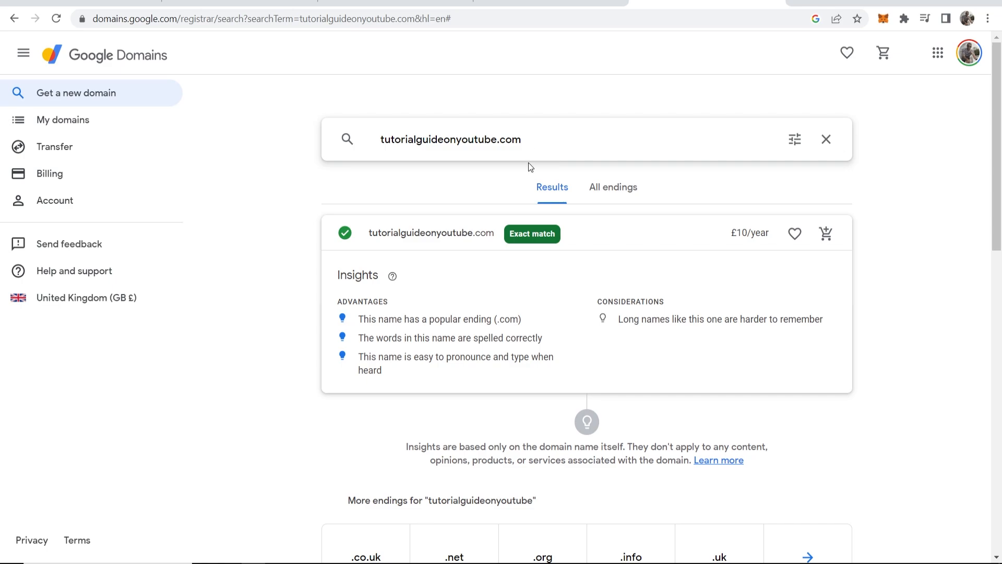
pyautogui.scroll(-3)
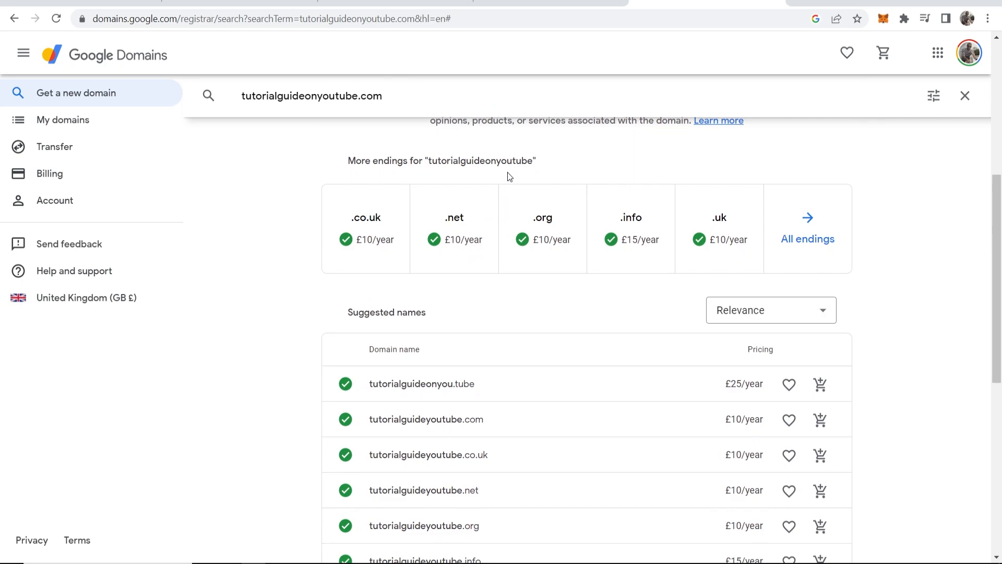
pyautogui.scroll(-3)
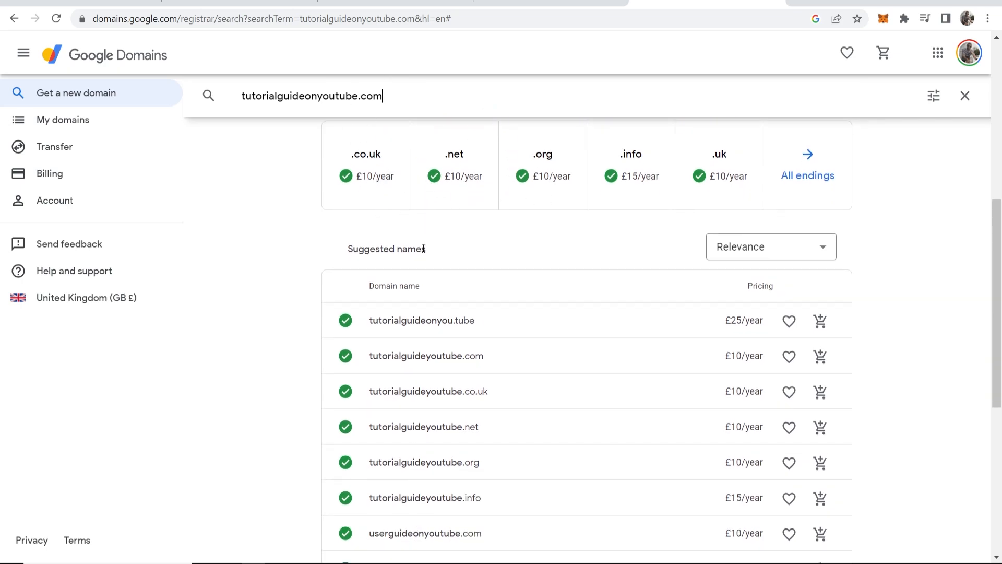
pyautogui.moveTo(475, 325)
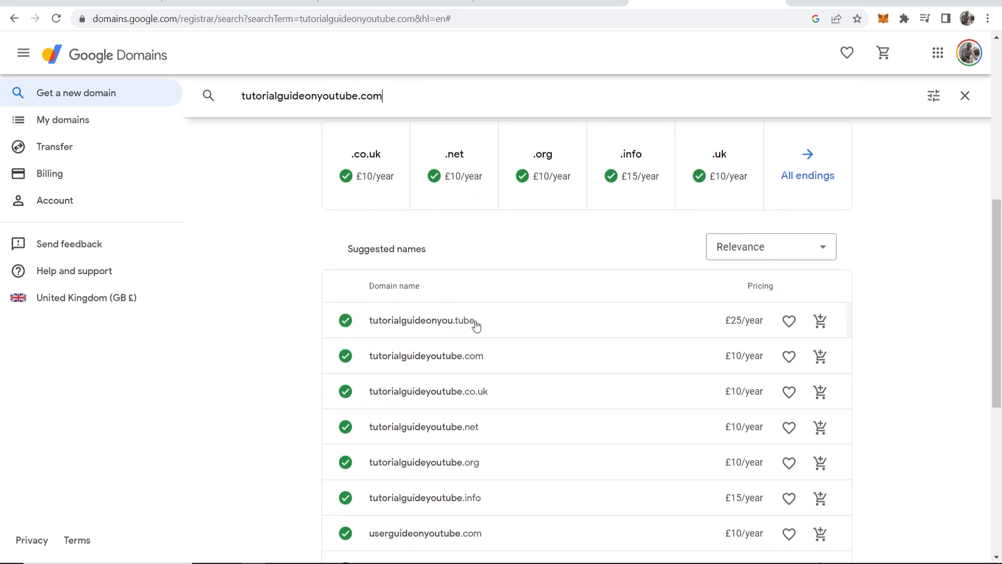
pyautogui.moveTo(539, 327)
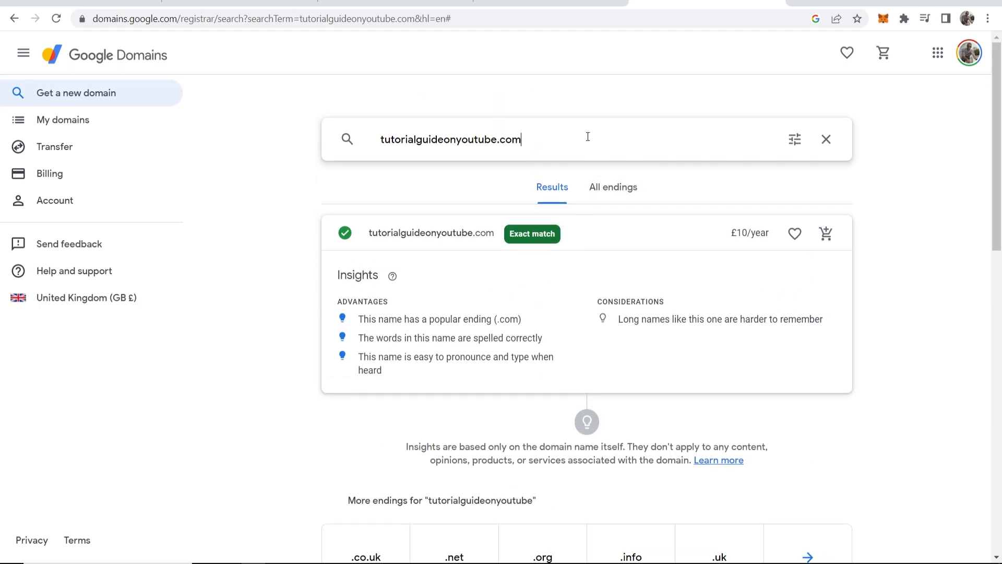
pyautogui.moveTo(825, 233)
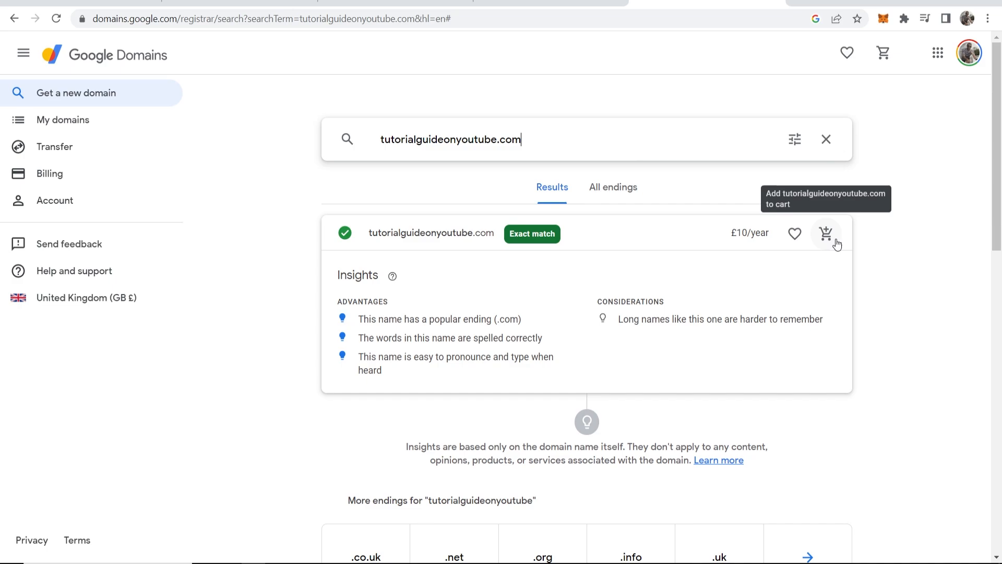
# Add tutorialguideonyoutube.com (£10/year) to the cart.
pyautogui.click(826, 234)
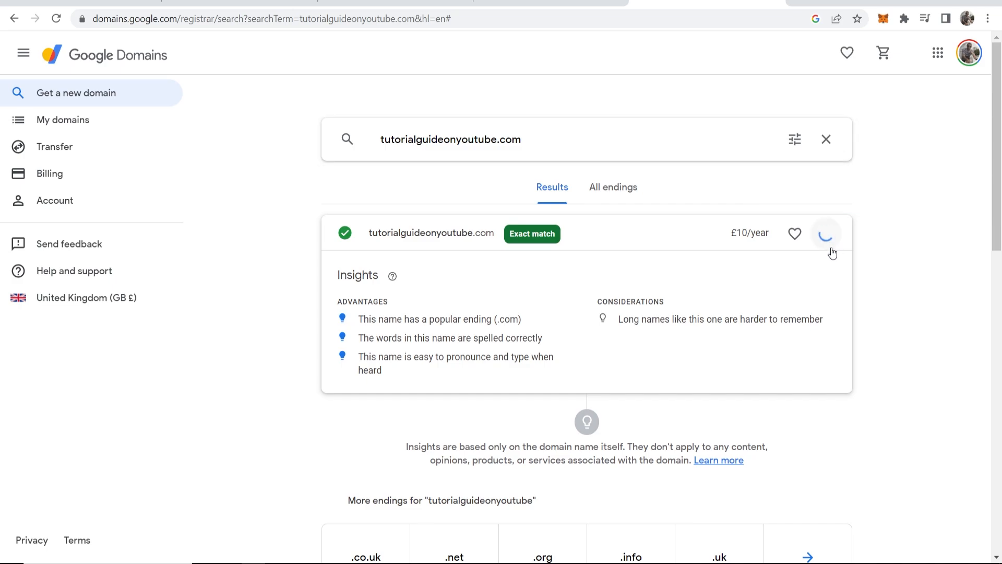
pyautogui.click(826, 233)
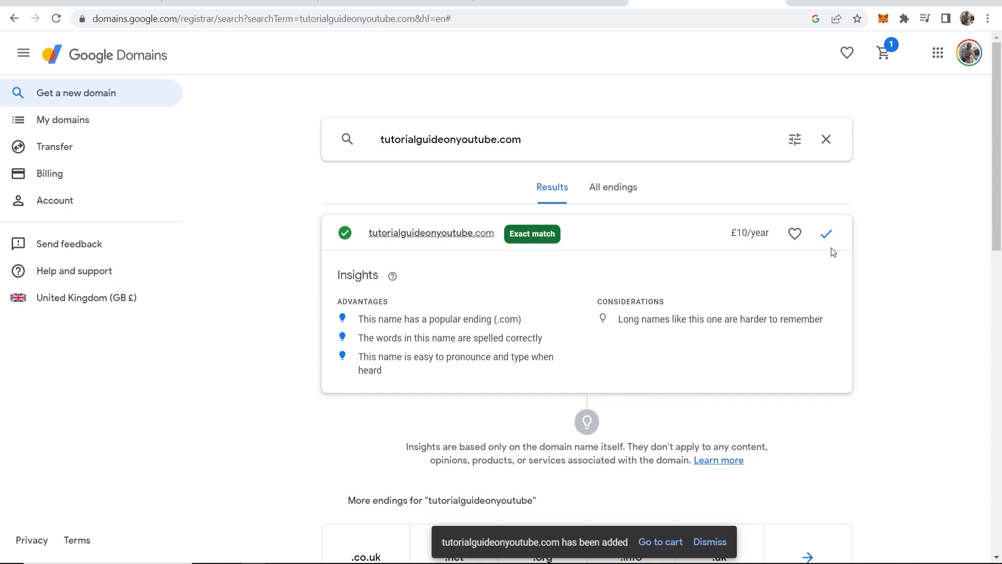
pyautogui.moveTo(871, 158)
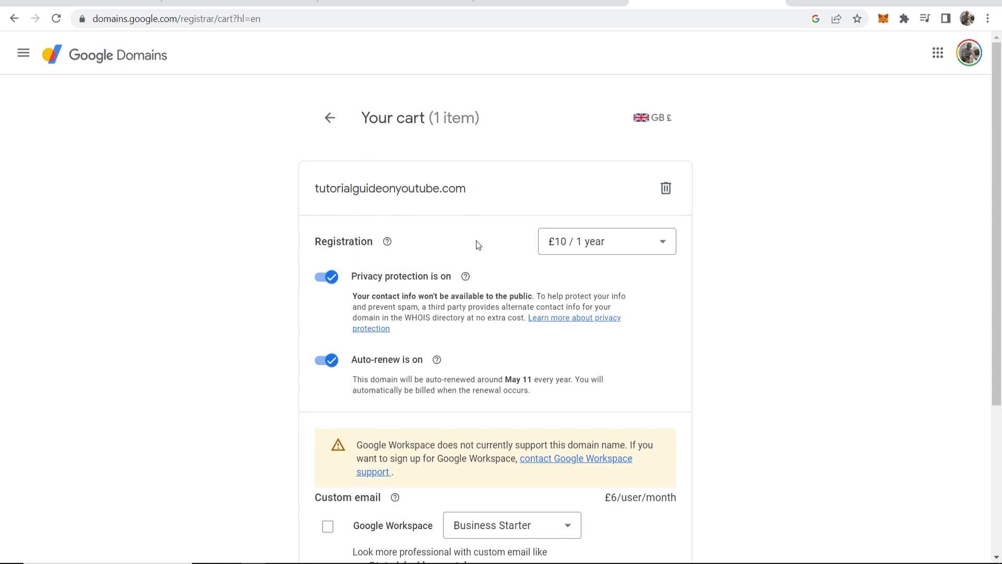
# Keep the £10 one-year registration and buy tutorialguideonyoutube.com.
pyautogui.click(605, 241)
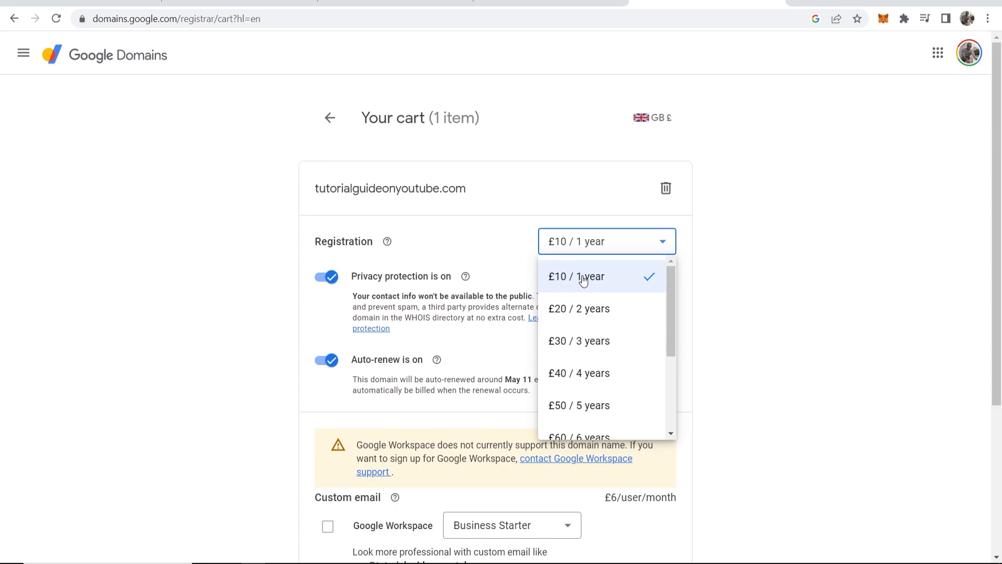
pyautogui.scroll(-3)
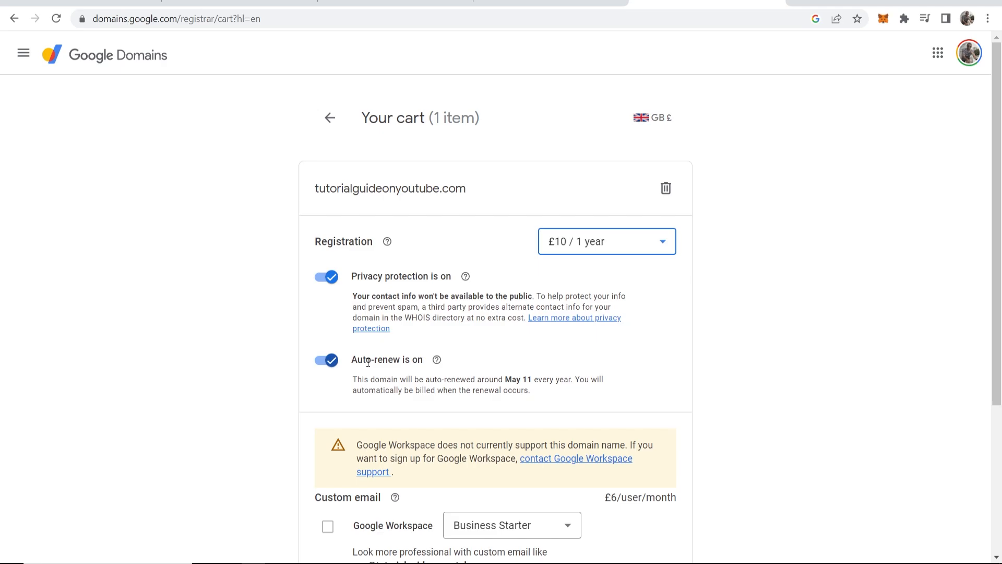
pyautogui.scroll(-3)
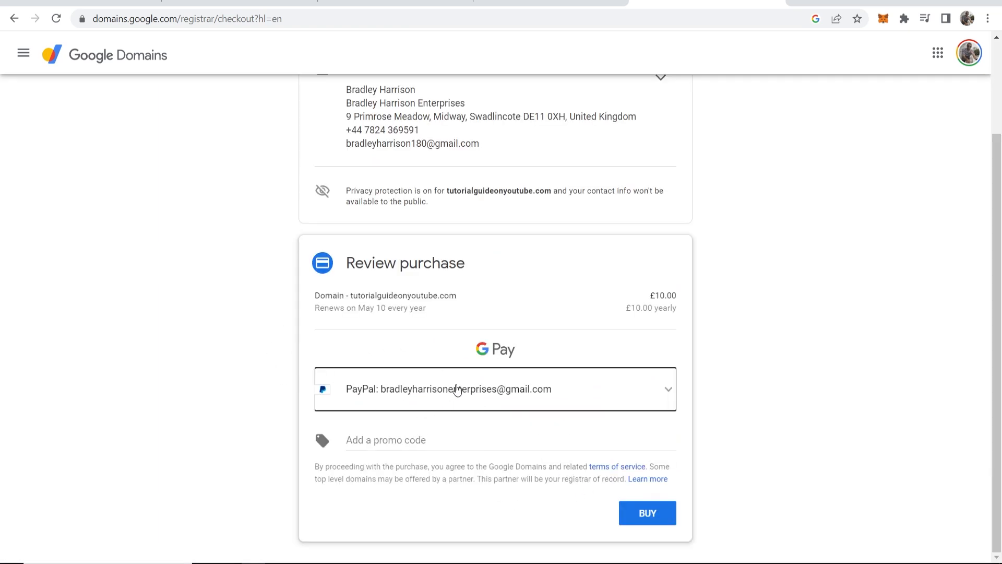
pyautogui.click(646, 513)
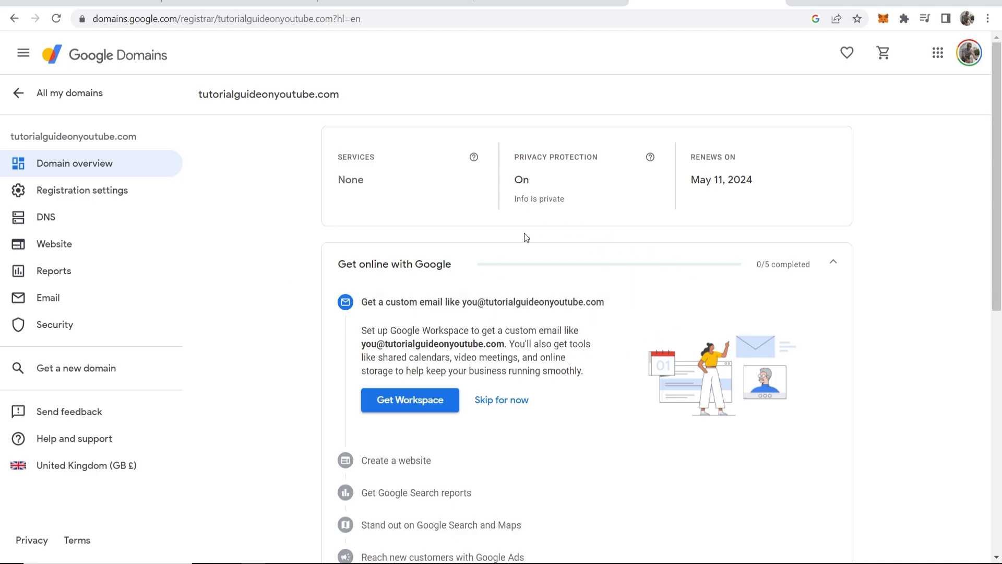
# Review the new domain's overview, then go to My domains.
pyautogui.scroll(-3)
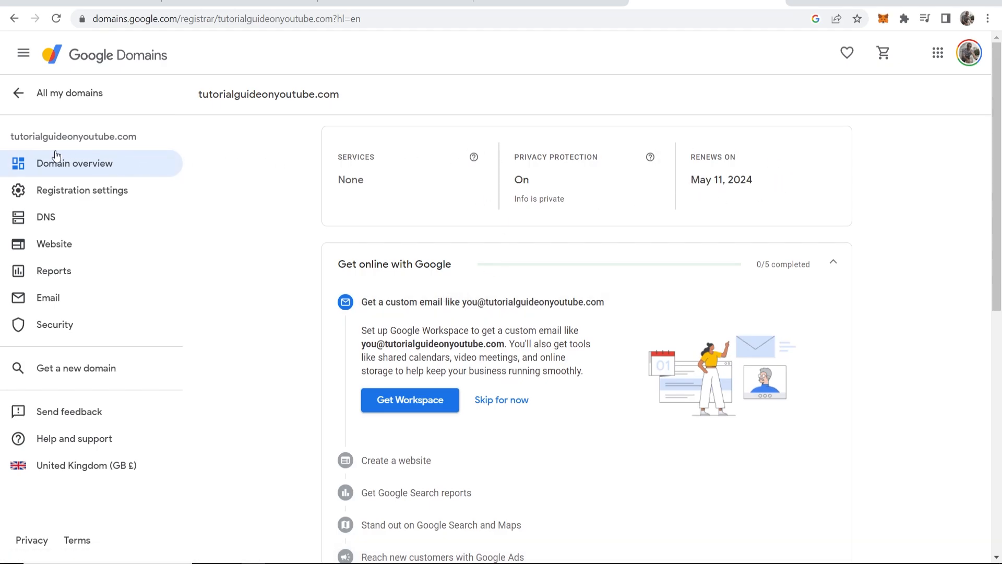
pyautogui.click(69, 93)
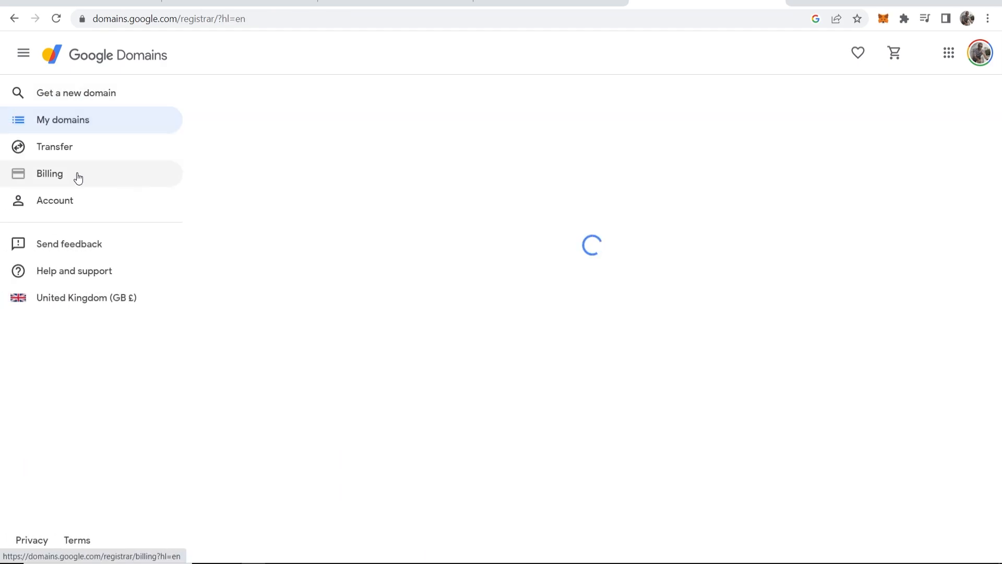